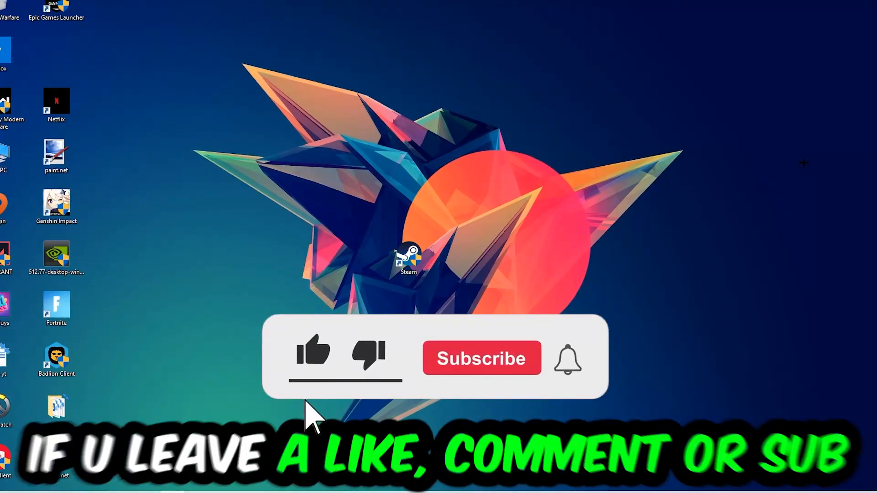
- Bring up Task Manager from the taskbar's right-click menu
left_click(312, 355)
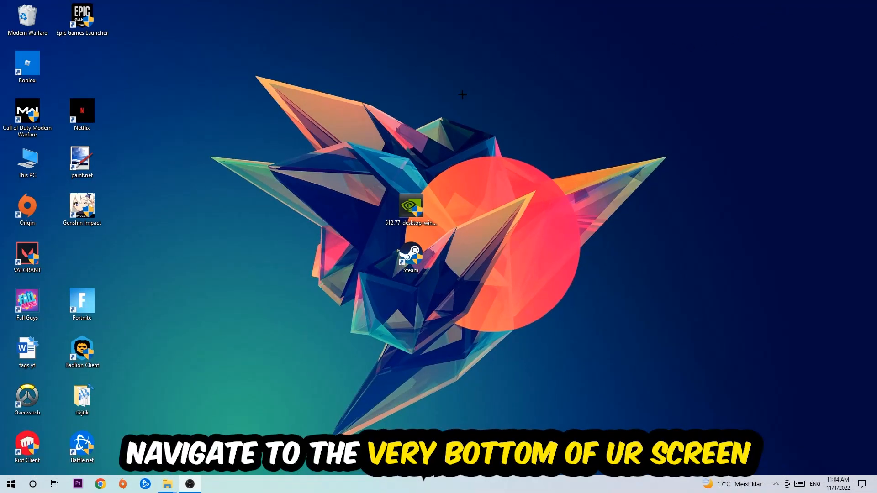
mouse_move(404, 210)
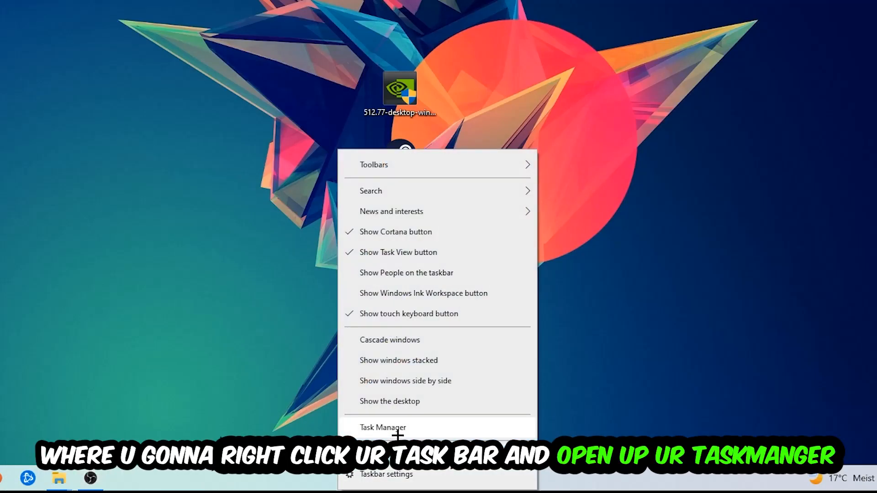
left_click(382, 427)
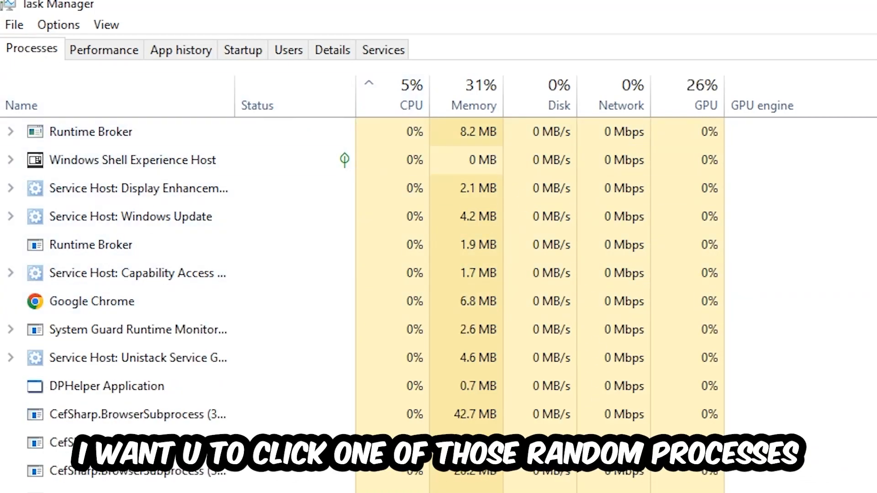
- Scroll the Processes list and bring up End task options for a leftover game process
left_click(106, 385)
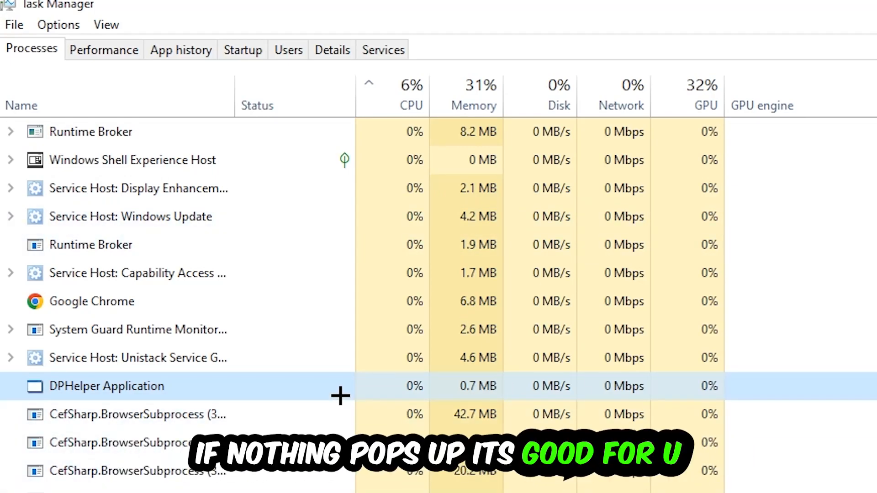
scroll("down", 3)
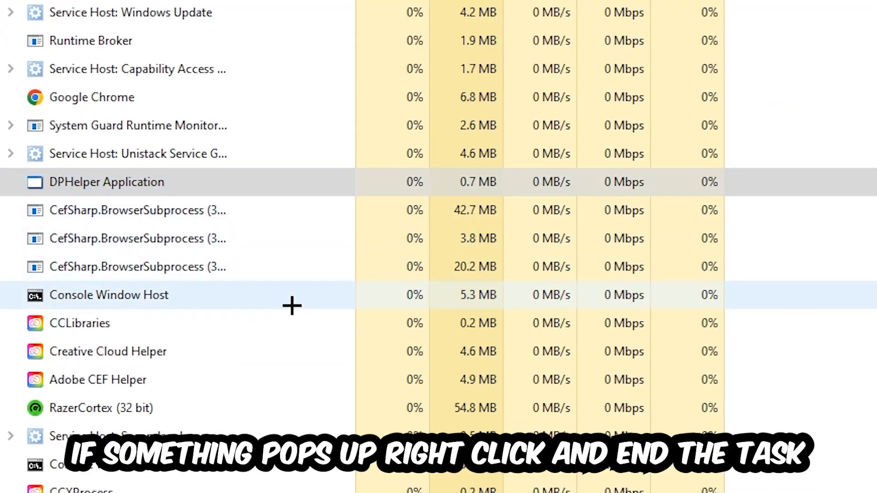
right_click(108, 295)
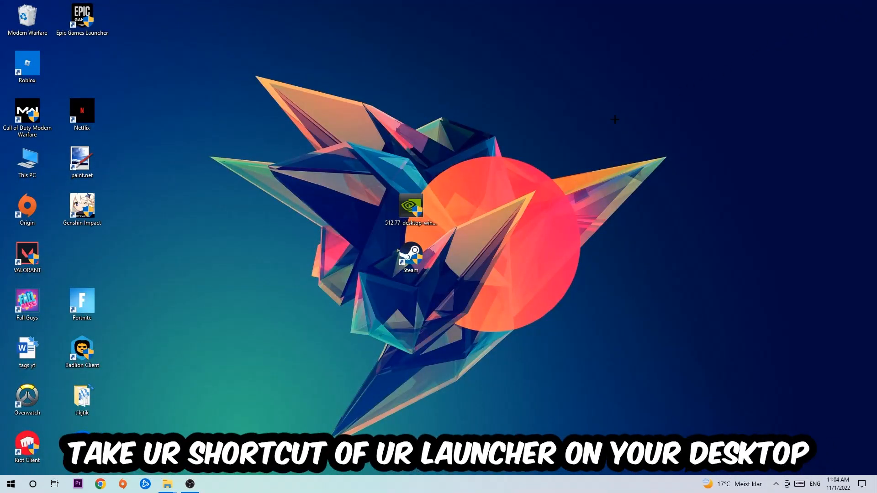
- Drag the Steam shortcut toward the desktop's top right and show its Properties
left_click(410, 257)
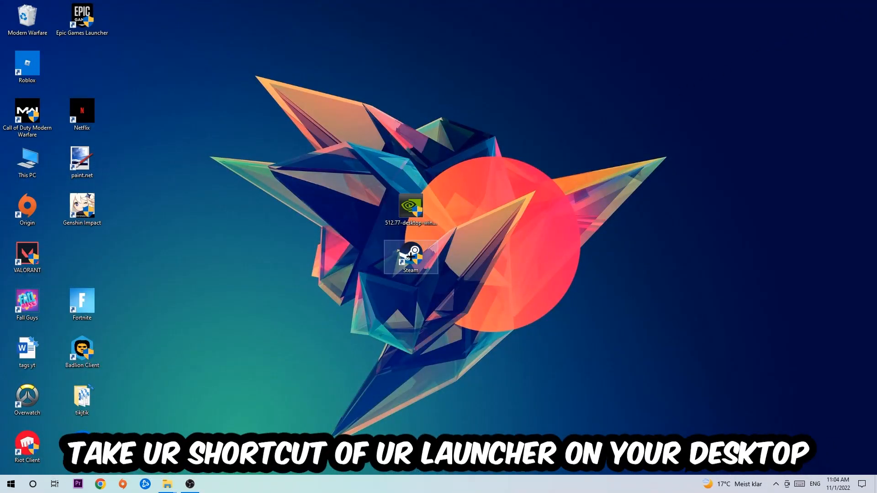
left_click_drag(412, 256, 520, 163)
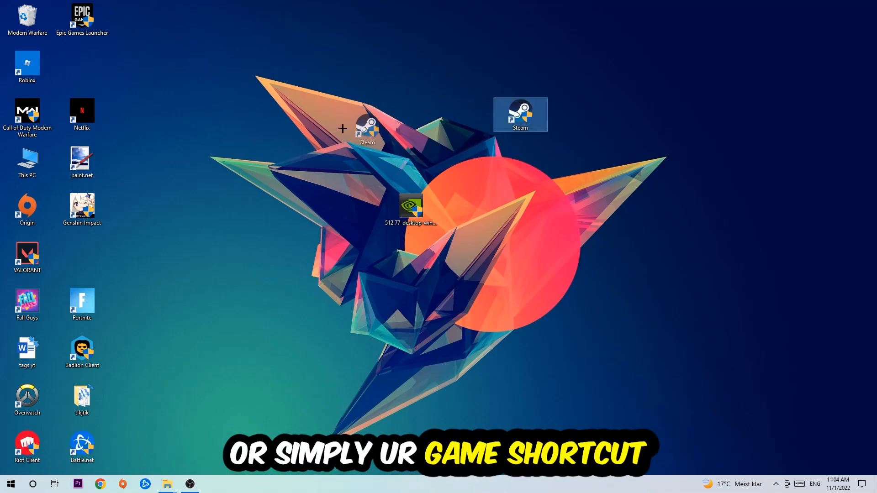
right_click(520, 115)
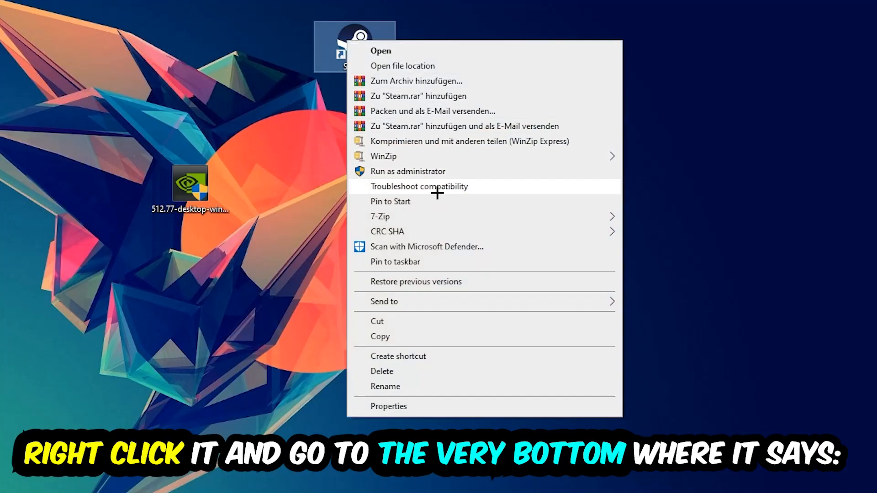
left_click(388, 406)
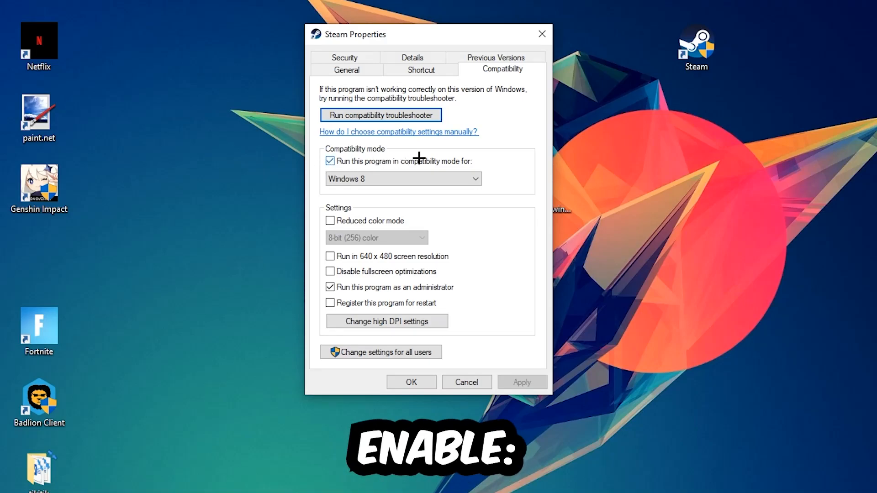
mouse_move(479, 234)
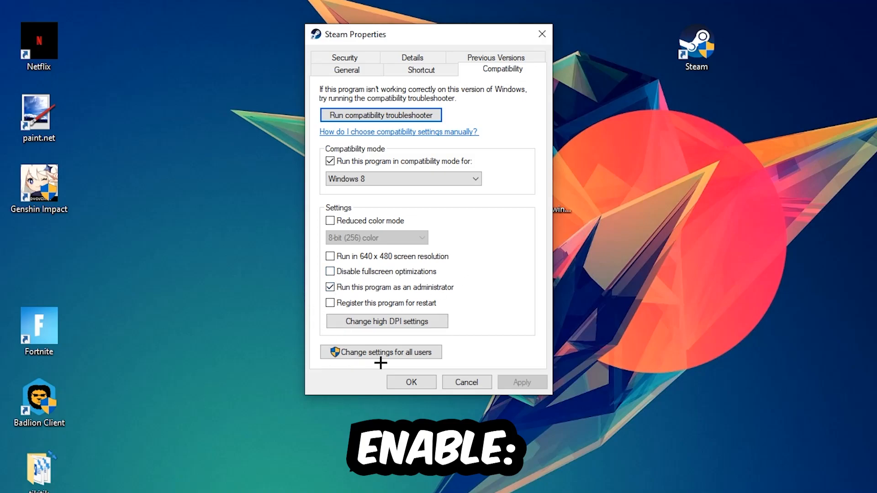
- Confirm Windows 8 compatibility mode and Run as administrator with OK
left_click(411, 382)
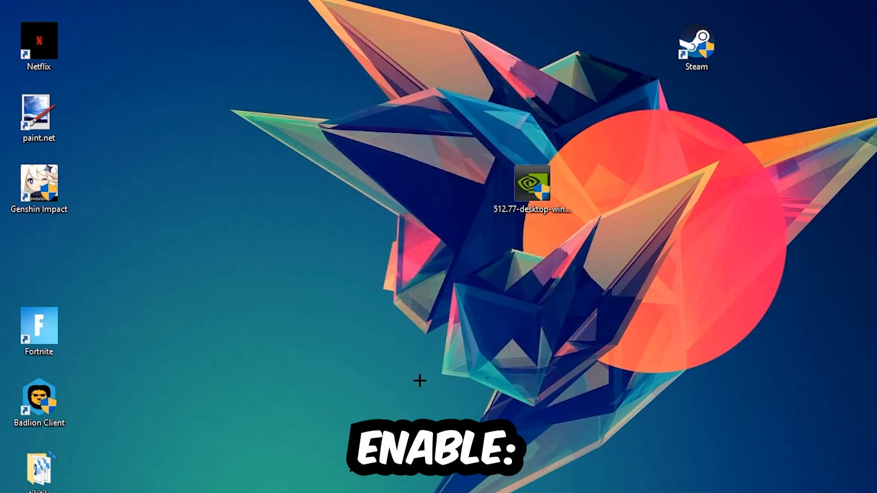